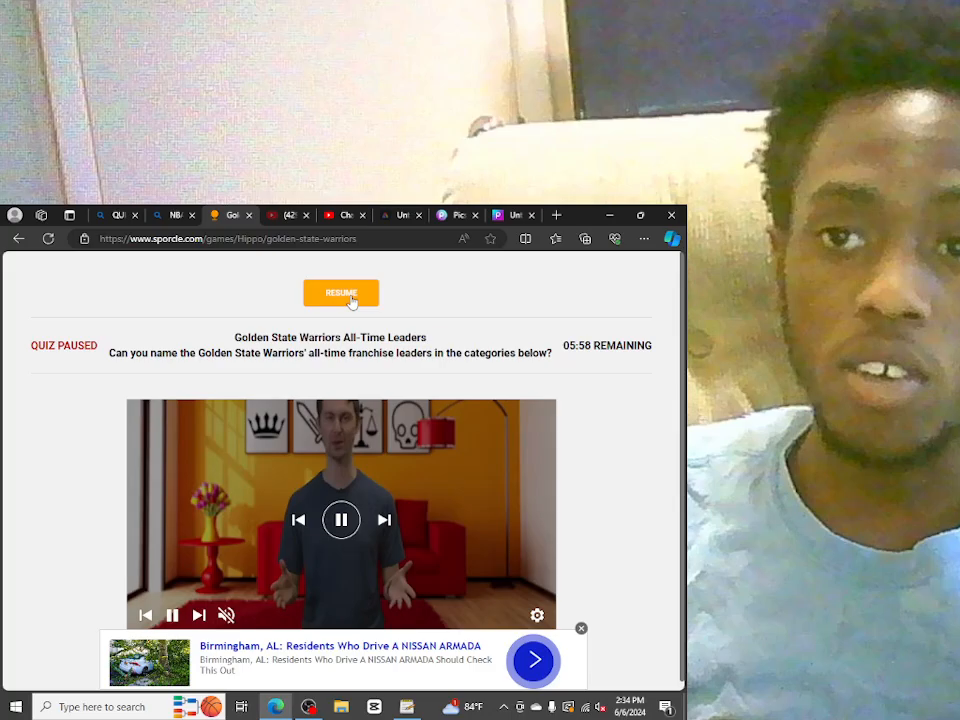
Step: Resume the quiz and enter STEPH CURRY, accepted in four categories for 4/50
left_click(340, 292)
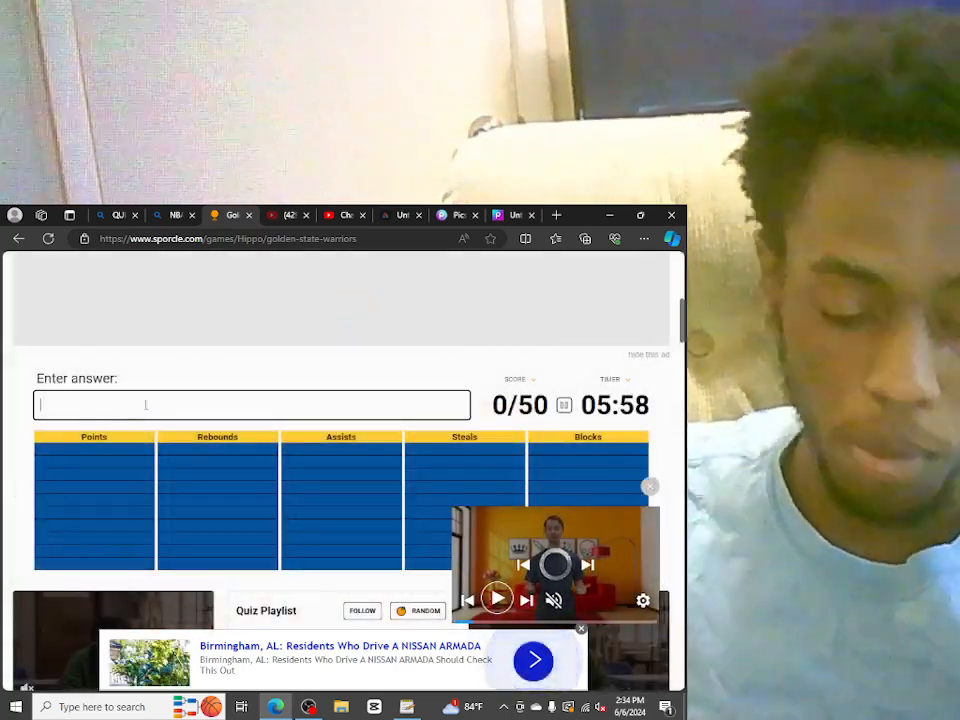
type("STE")
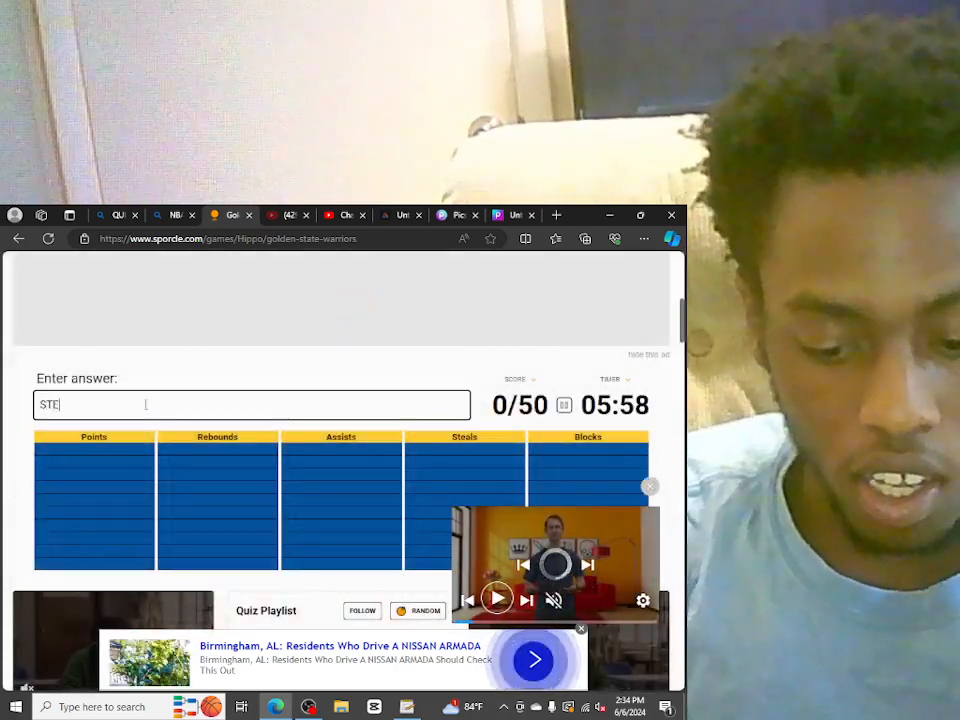
type("PH")
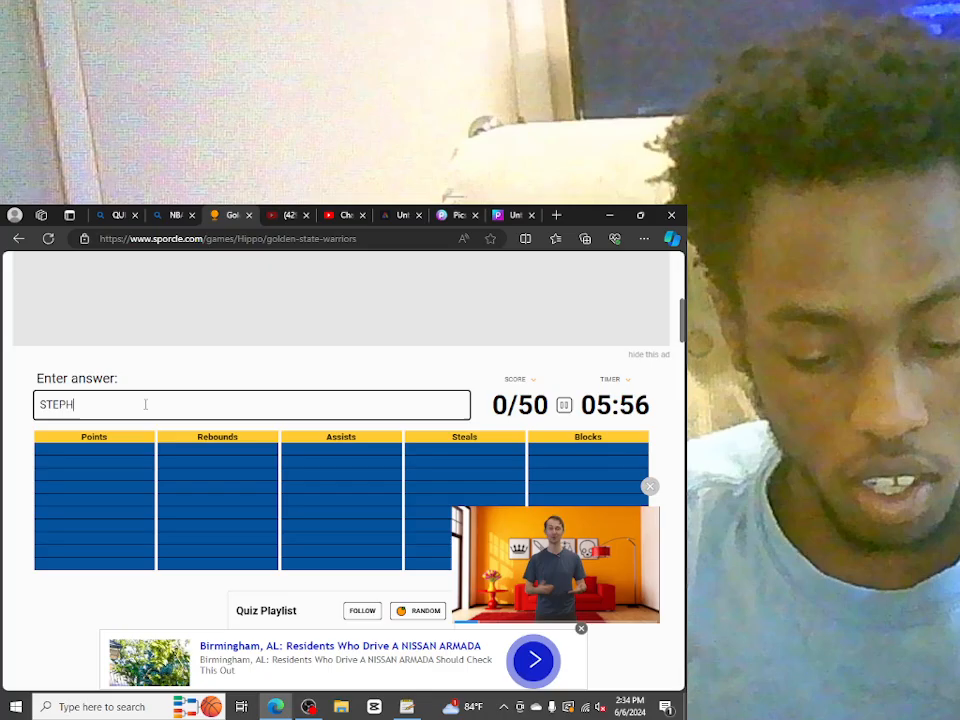
type("CURRY")
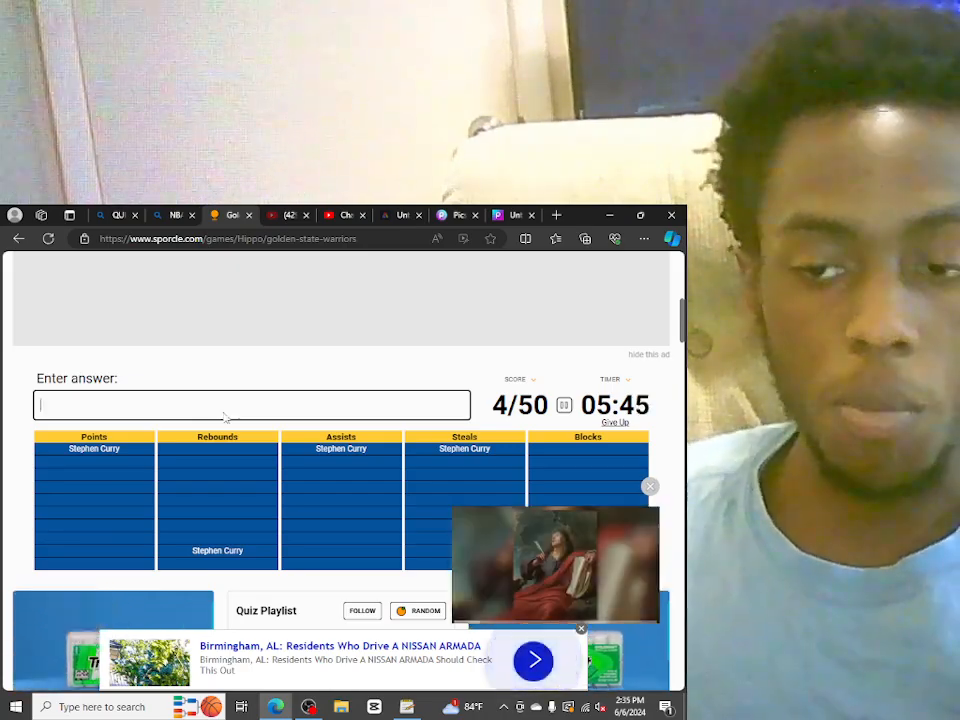
Step: Enter KLAY THOMPSON into the answer box so he is accepted in the grid
left_click(650, 486)
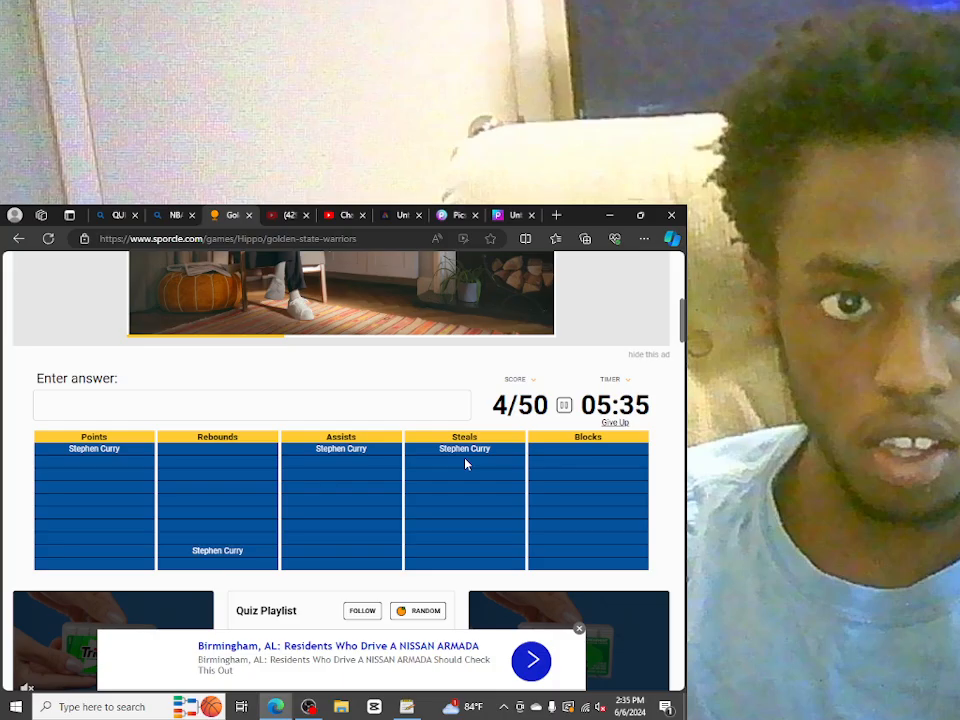
left_click(252, 404)
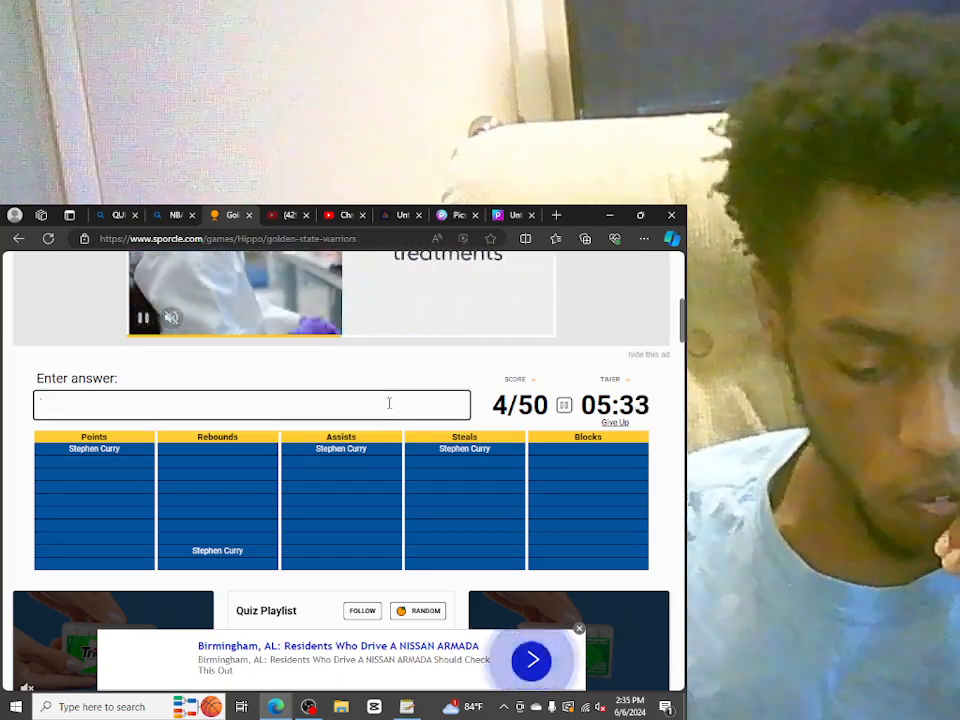
type("KLAY T")
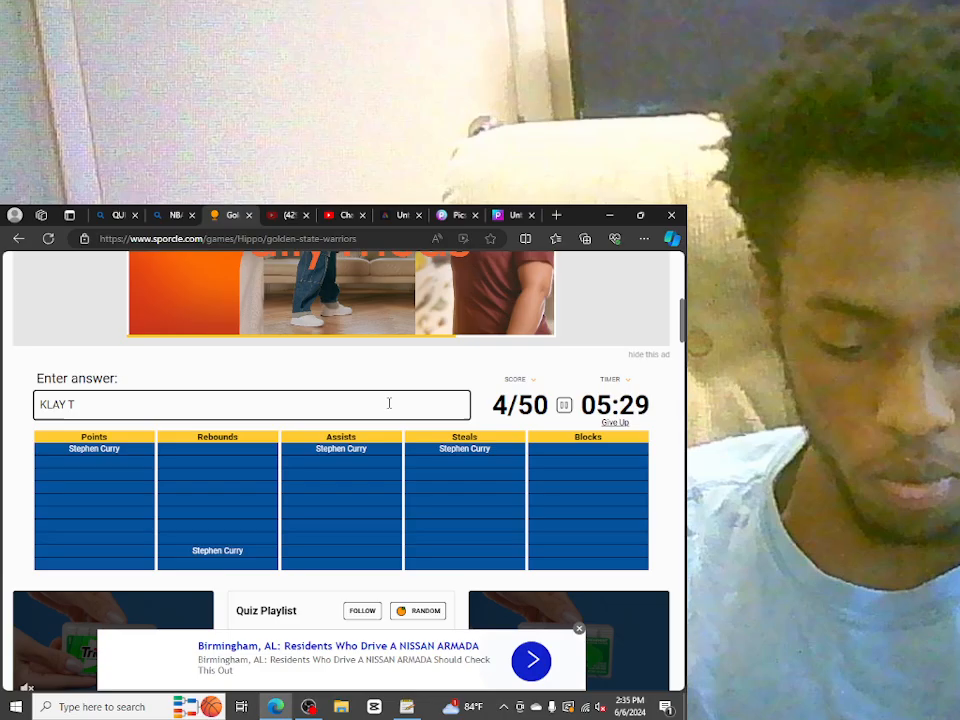
type("Klay Thompson")
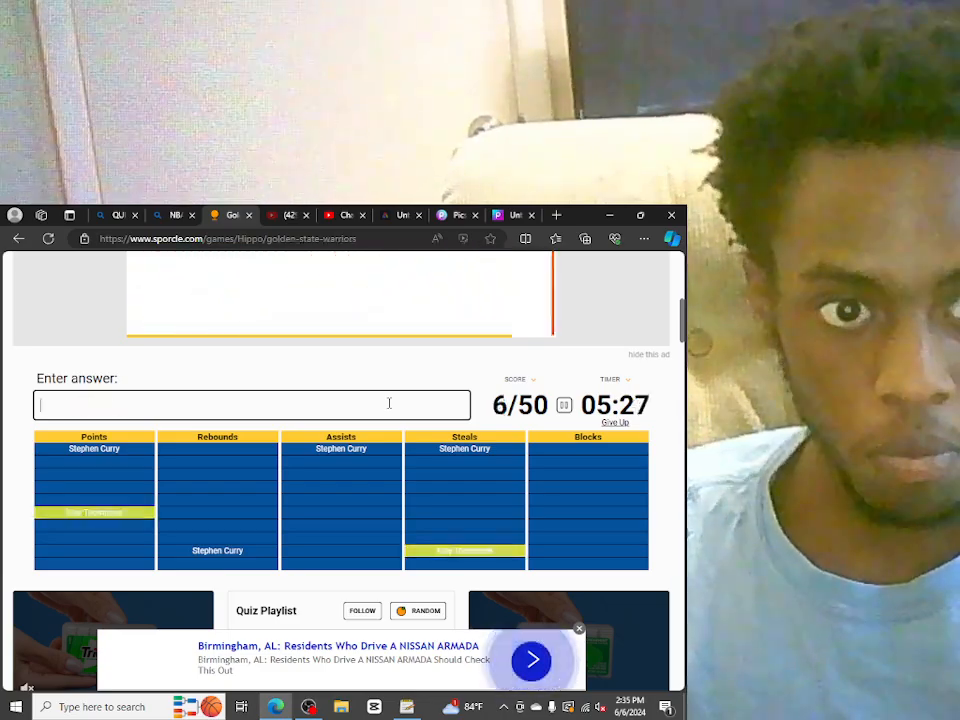
type("Klay Thompson")
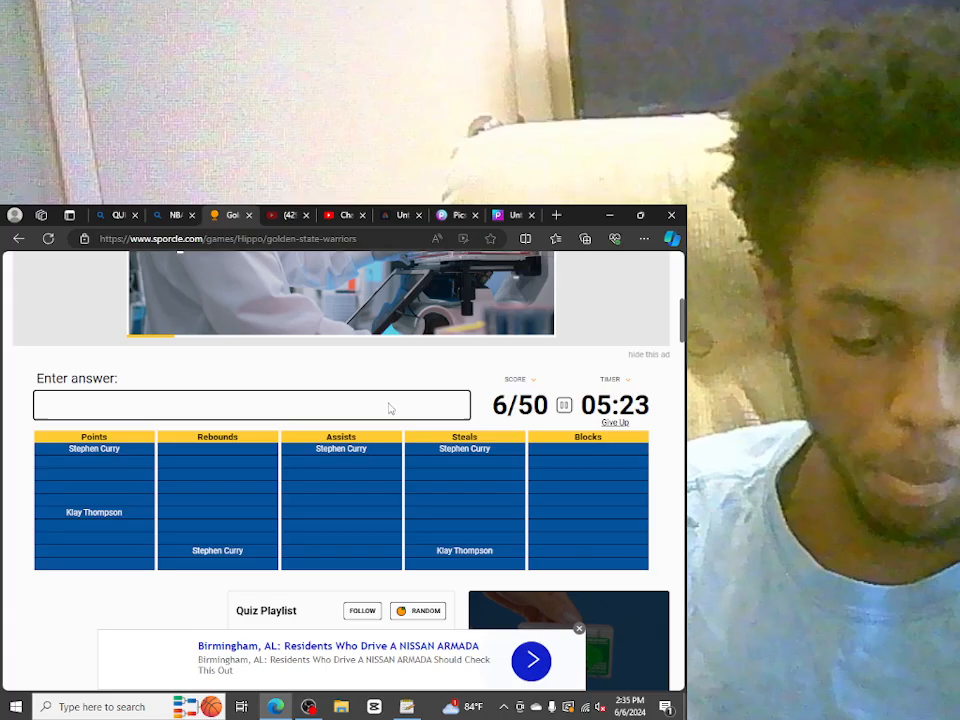
Step: Guess BARON DAVIS, then enter DRAYMOND GREEN, raising the score to 10/50
type("BARON")
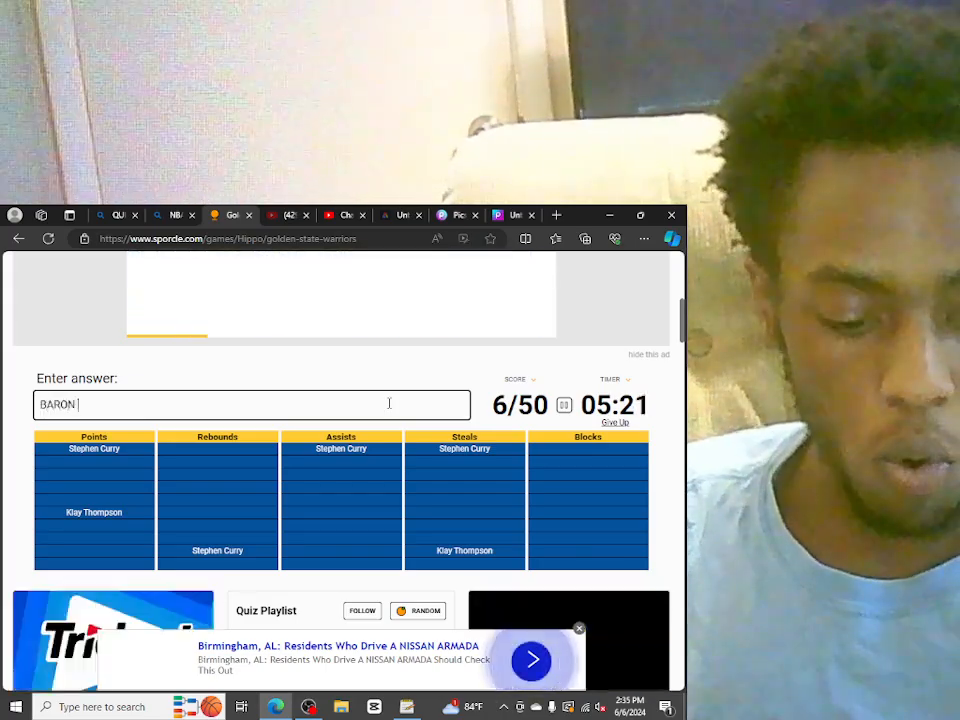
type("DAVIS")
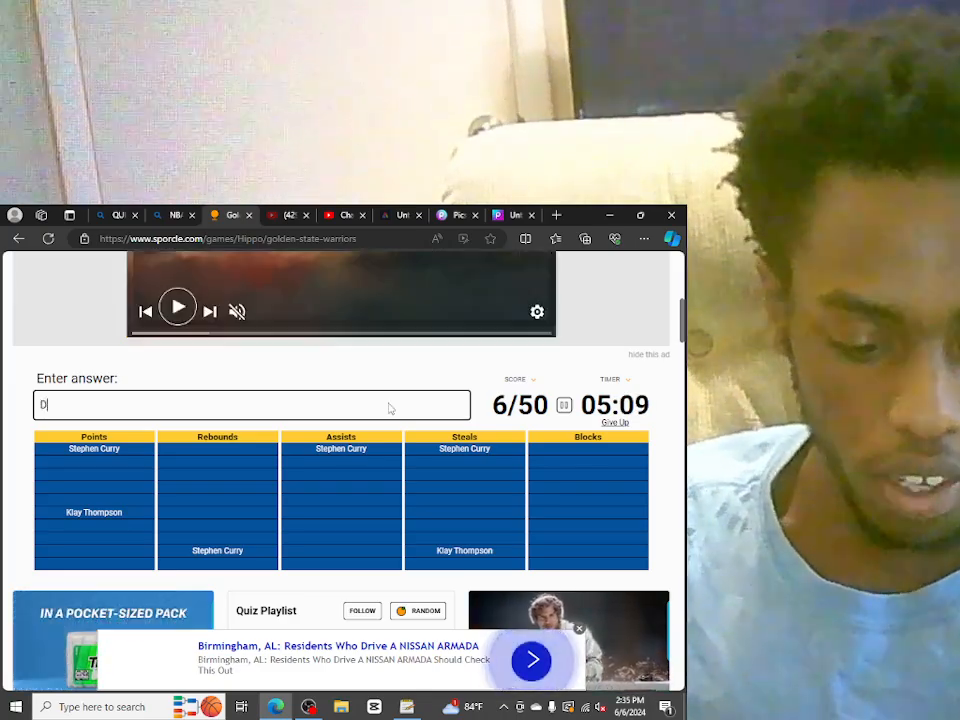
type("RAYMON")
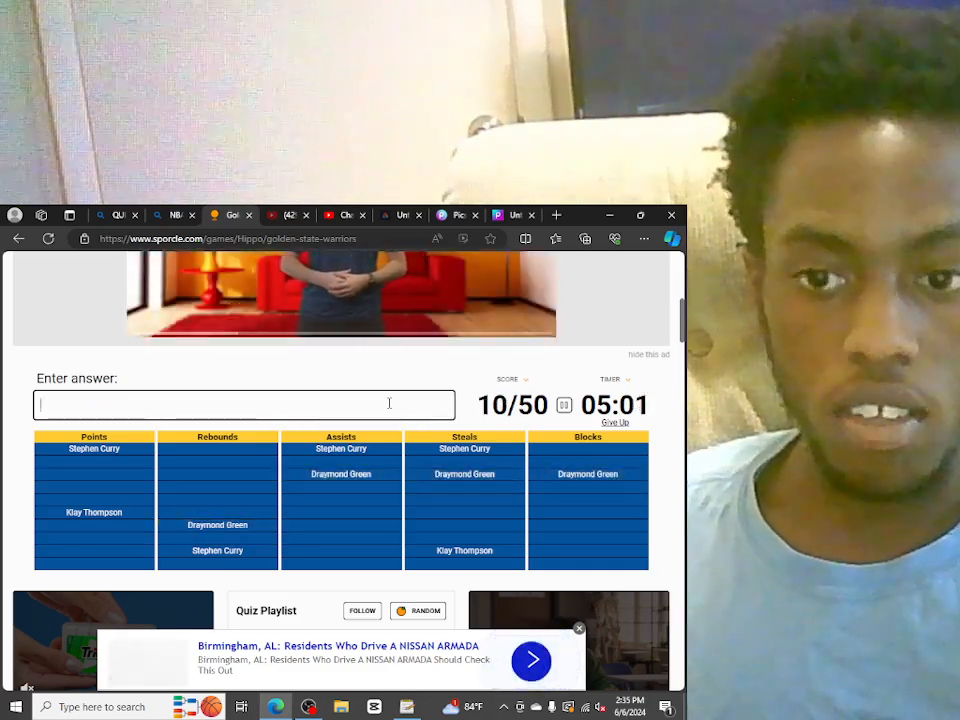
type("WILT")
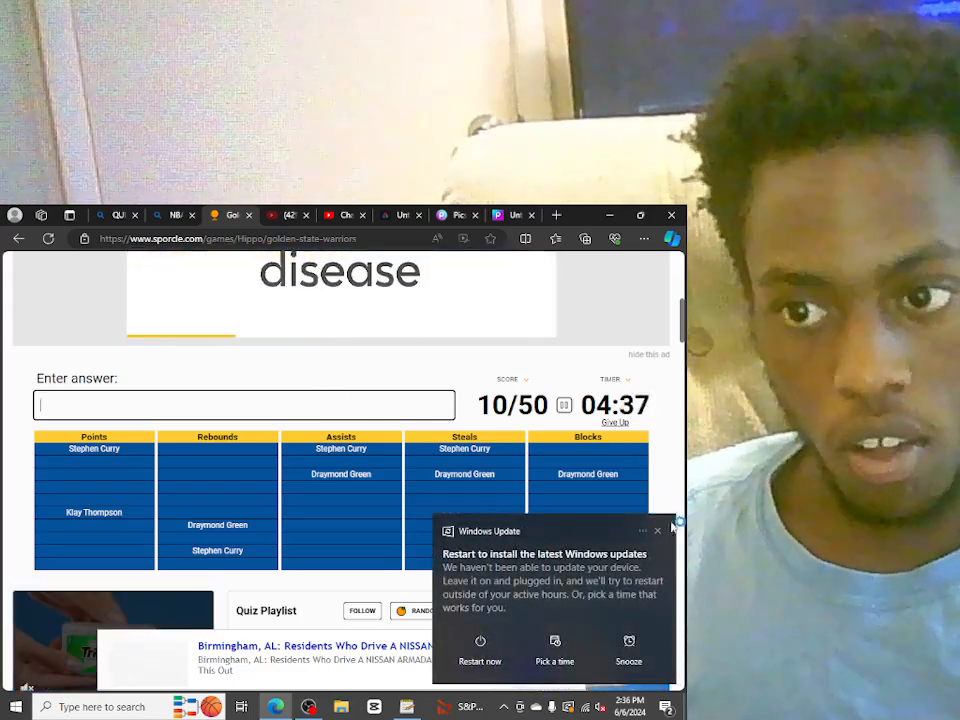
left_click(656, 530)
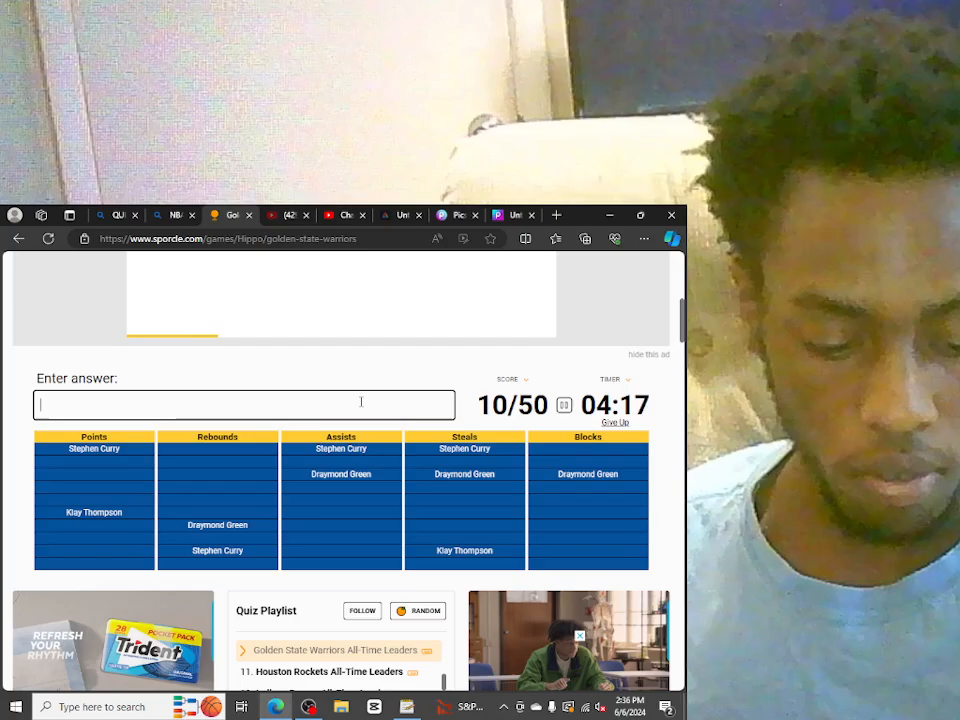
Step: Guess ANDRE IGUODALA, KEVIN DURANT and other names without a hit
type("ANDRE IGU")
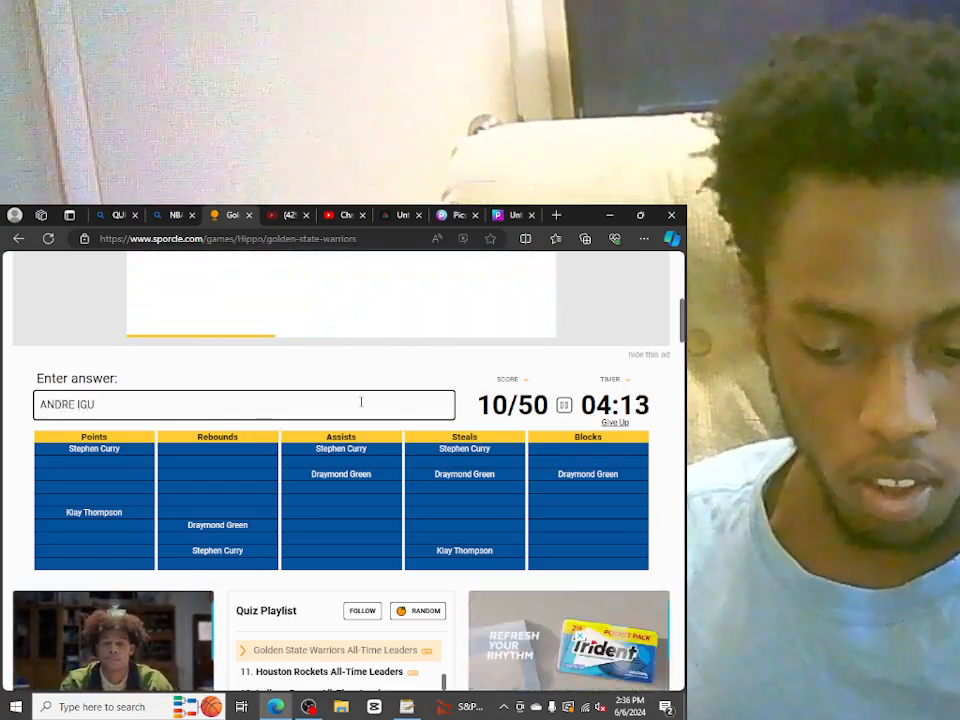
type("O")
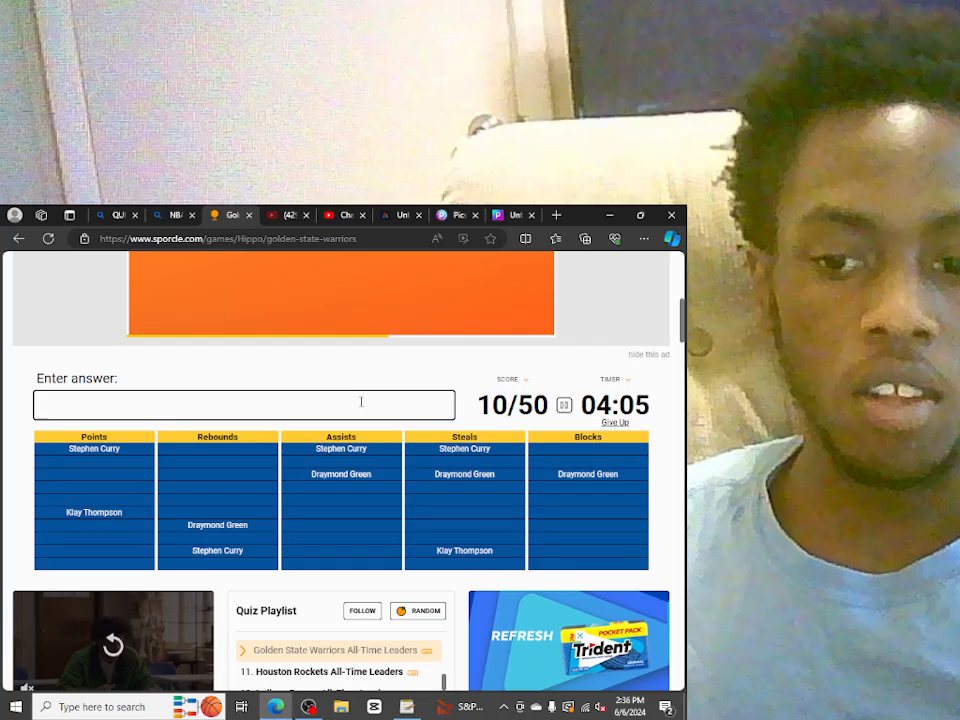
type("KE")
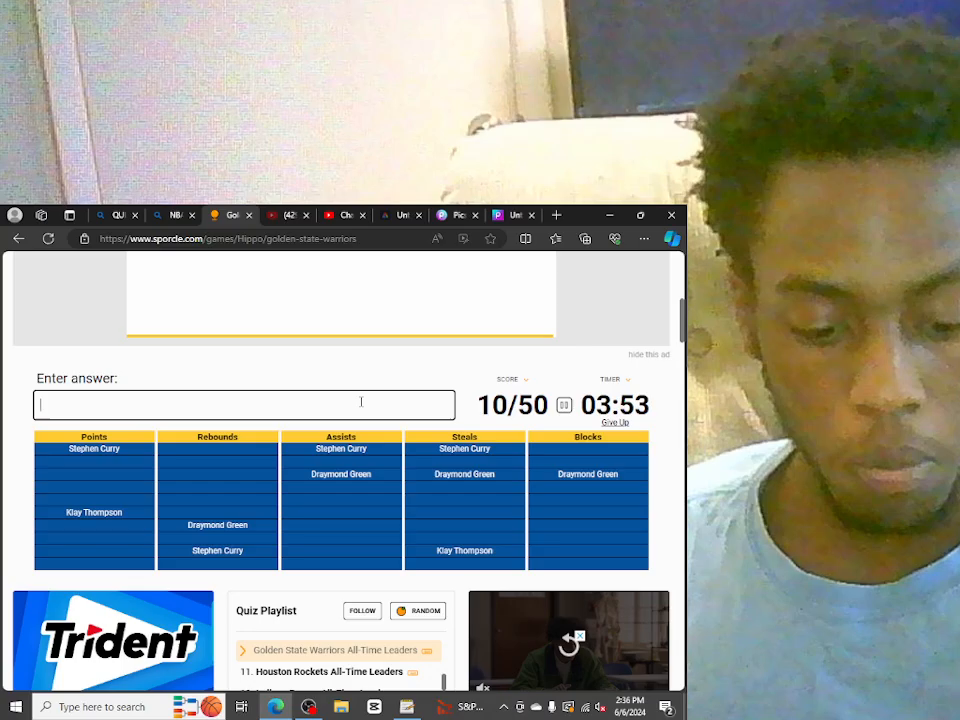
type("DAV")
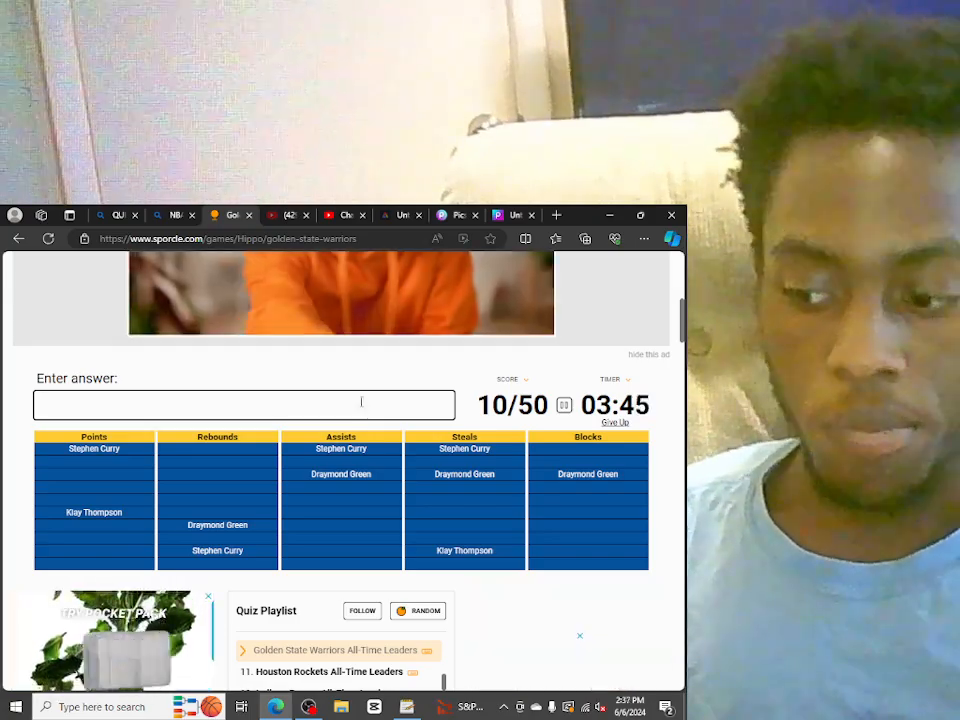
Step: Correct a mistyped name and enter MONTA ELLIS, accepted as steals leader for 11/50
type("KEVIN DURANTR")
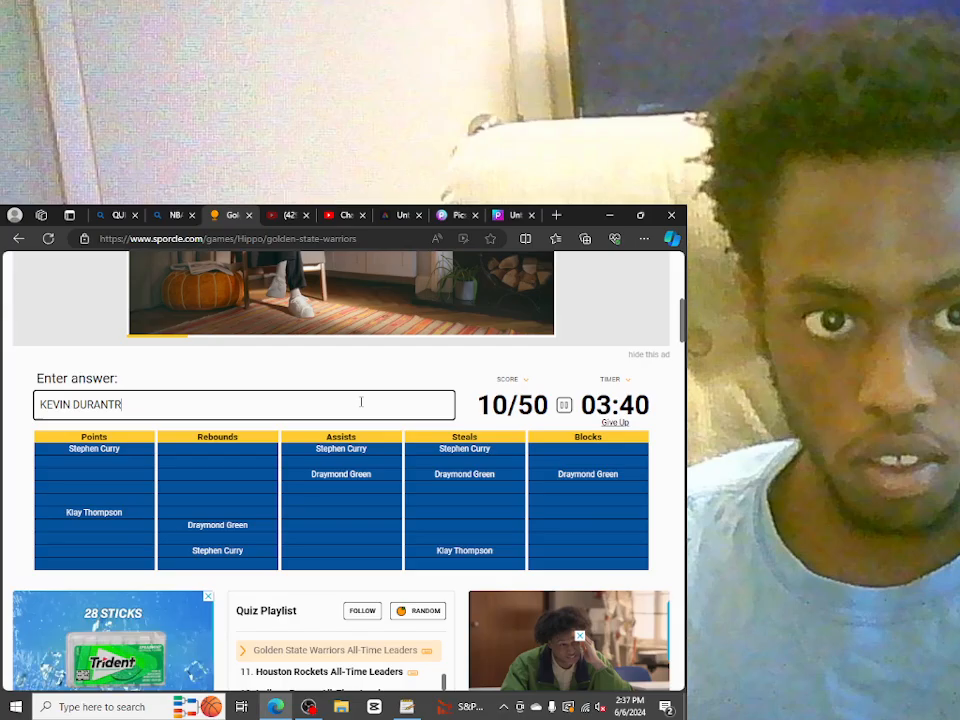
key("Backspace")
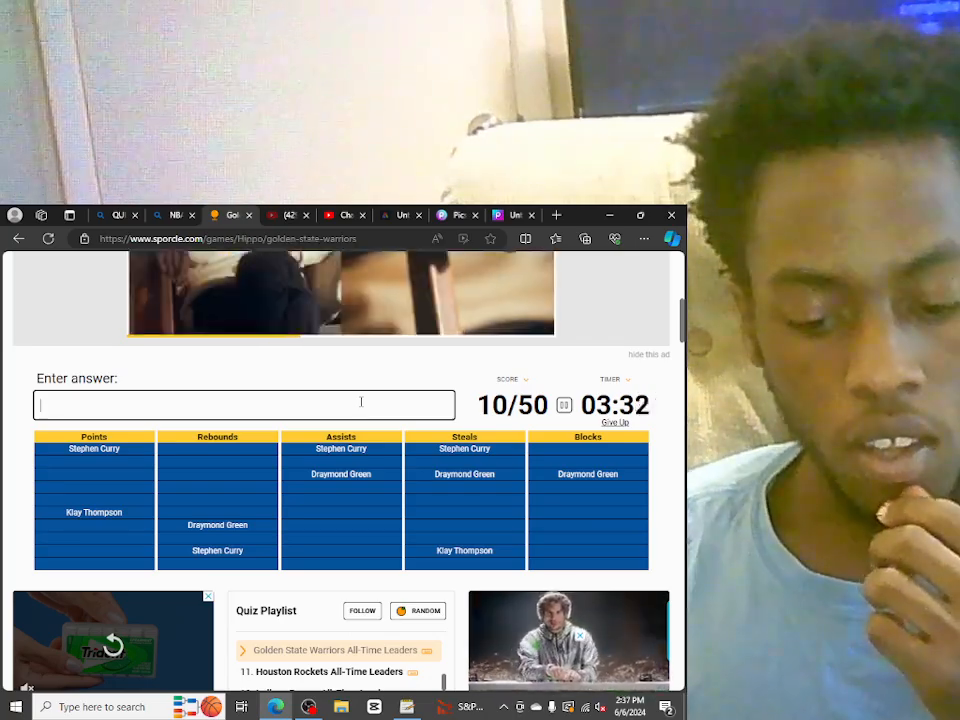
type("MONTA")
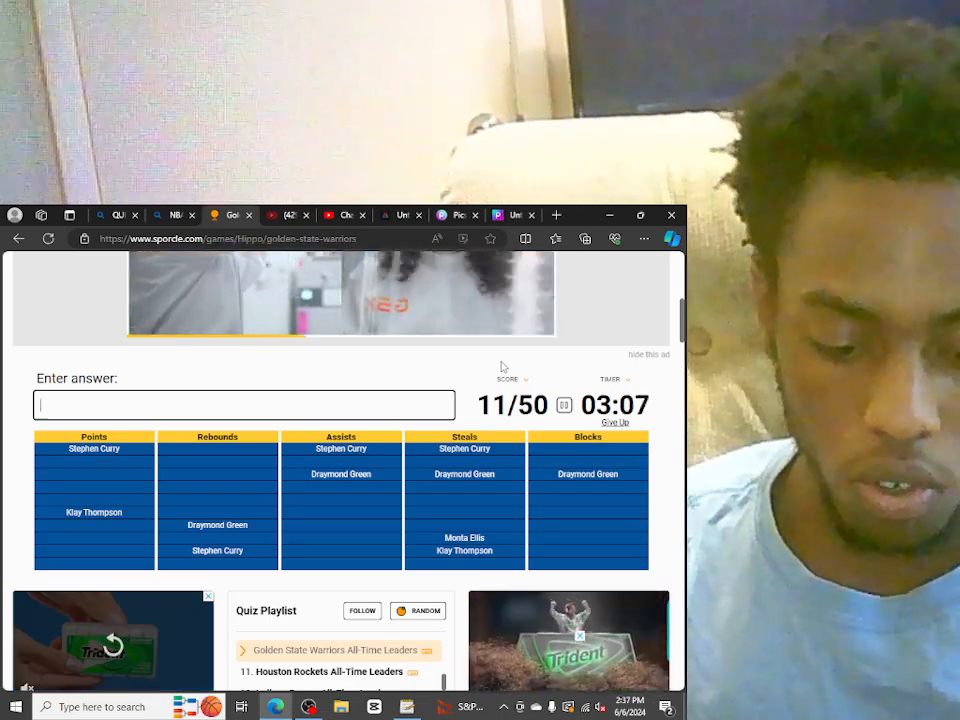
Step: Enter RICK BARRY, a CHRIS guess and TIM HARDAWAY, reaching 17/50
type("RICK")
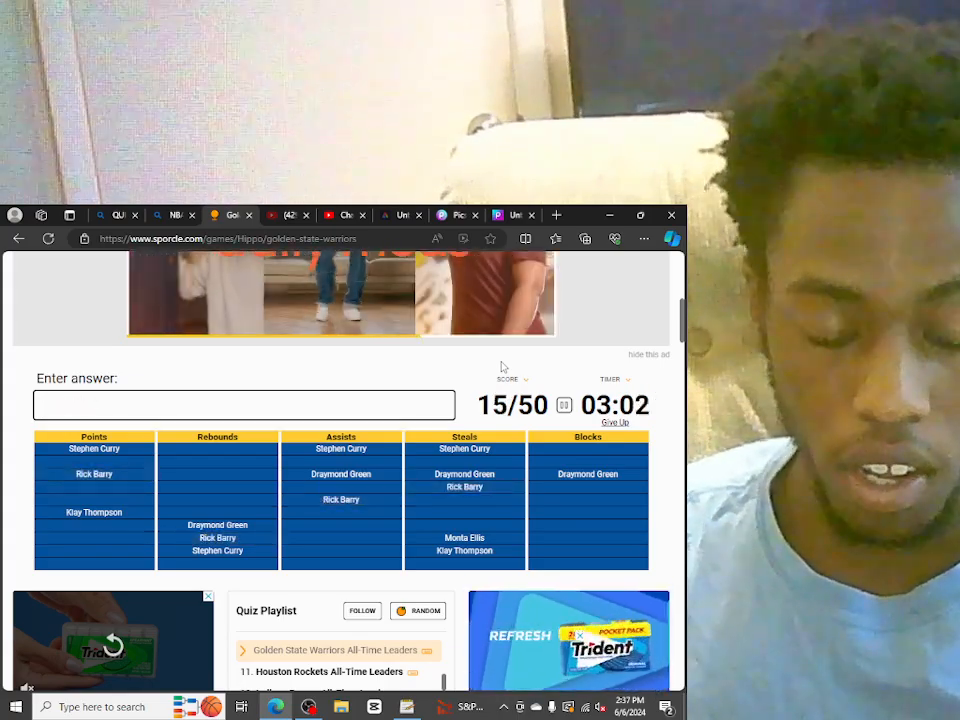
type("c")
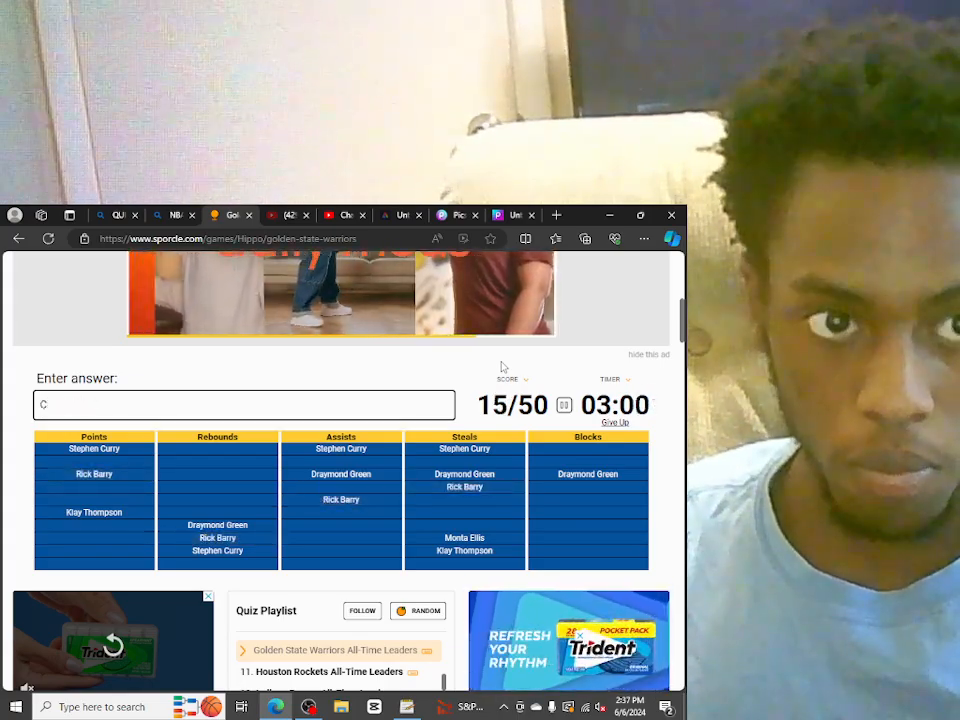
type("HRIS")
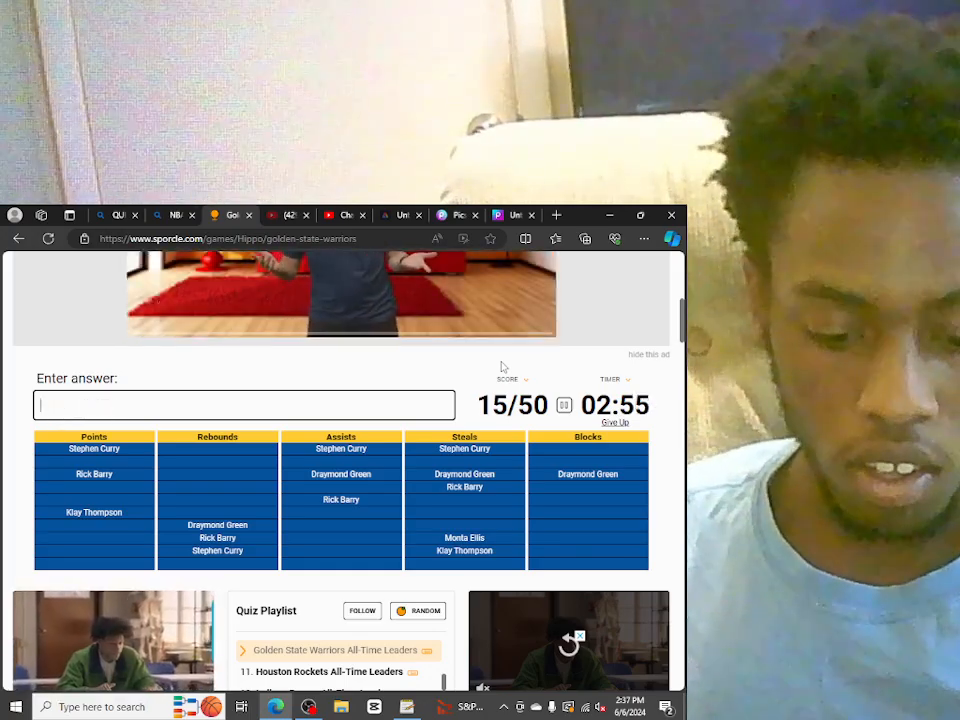
type("TIM HARD")
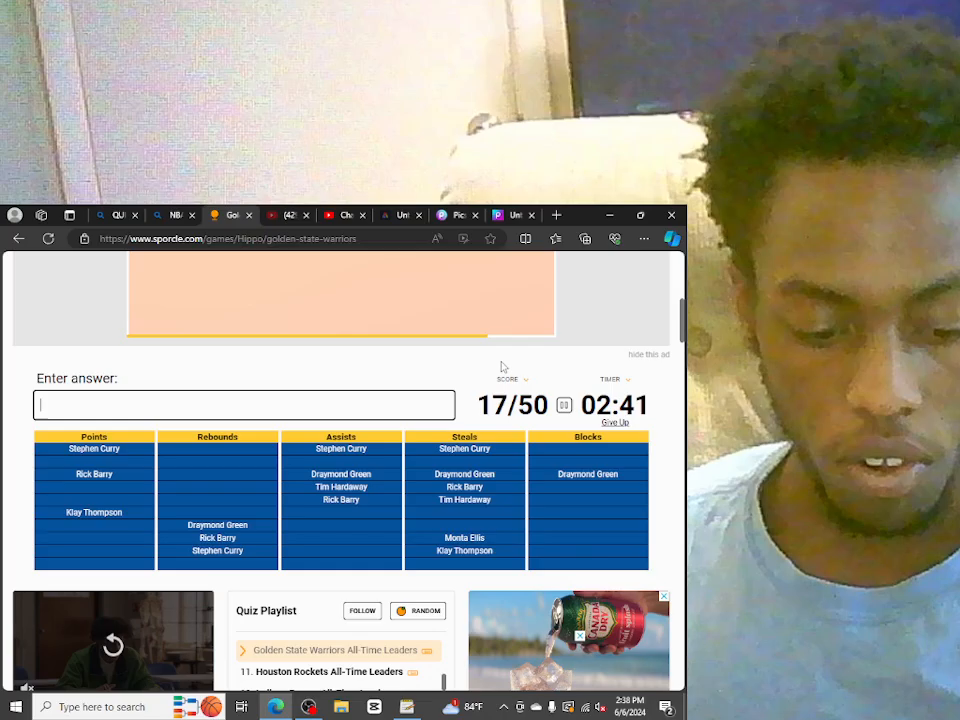
Step: Guess ANDREW BOGUT, then switch over to the Bing search tab
type("ANDR")
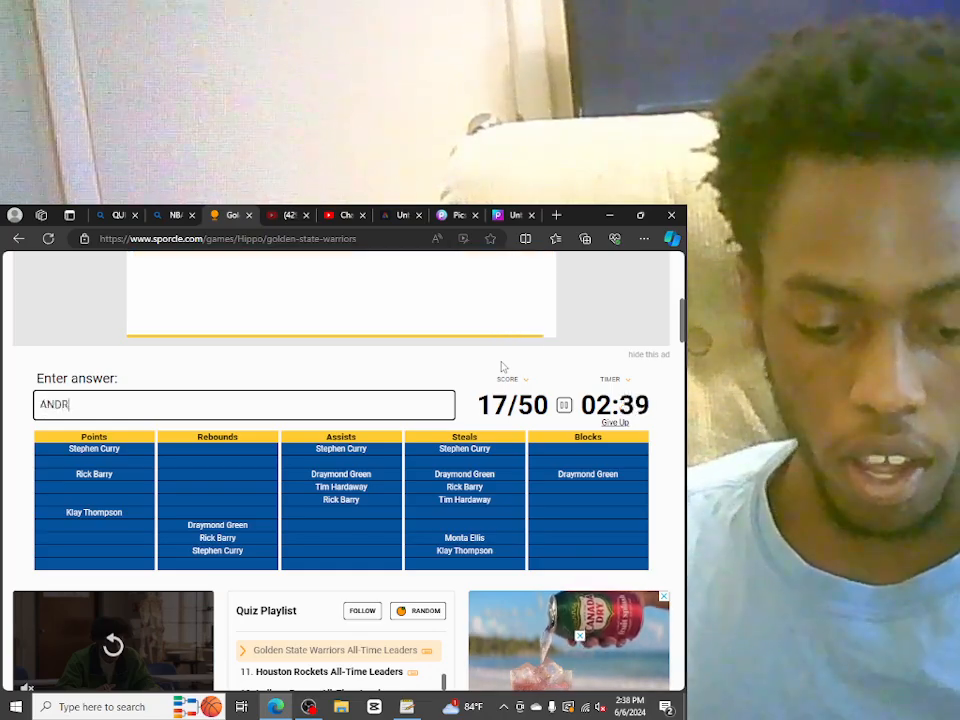
type("EW")
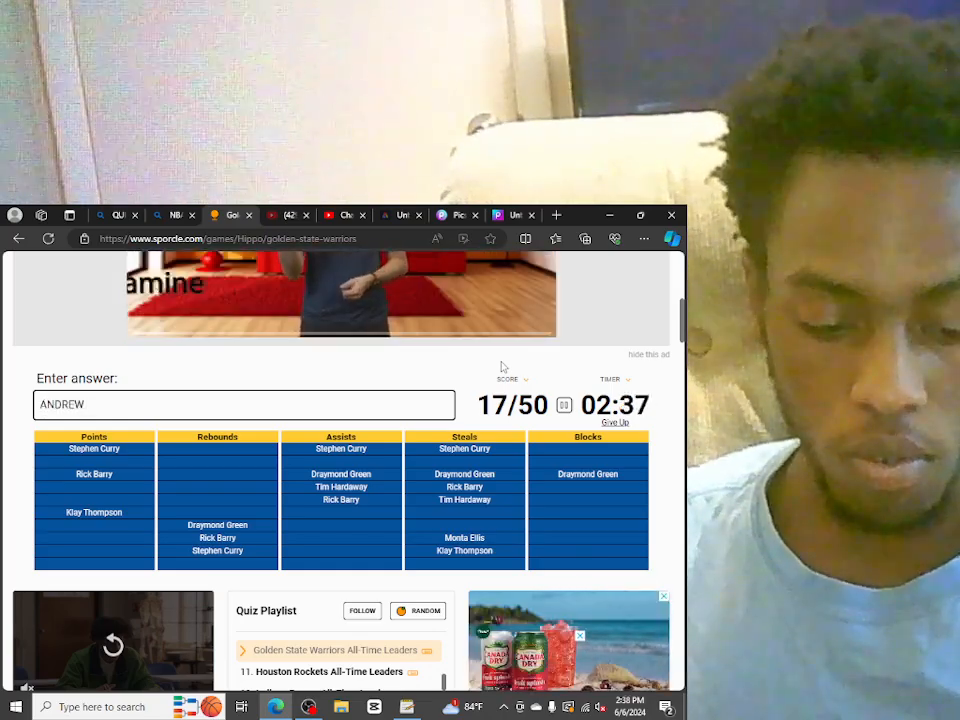
type("BOGU")
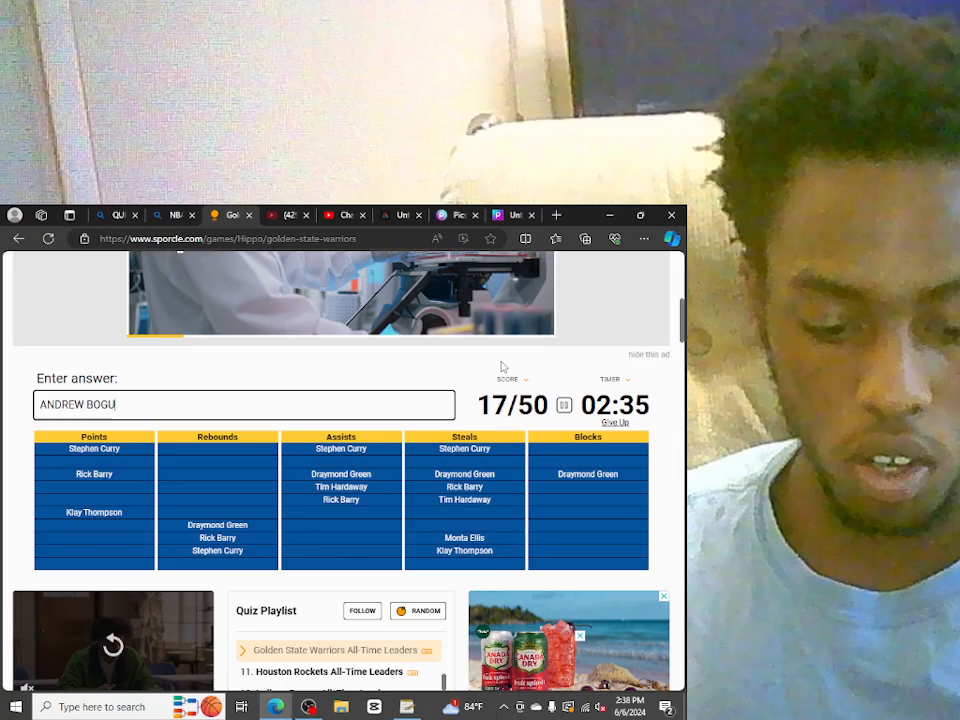
type("T")
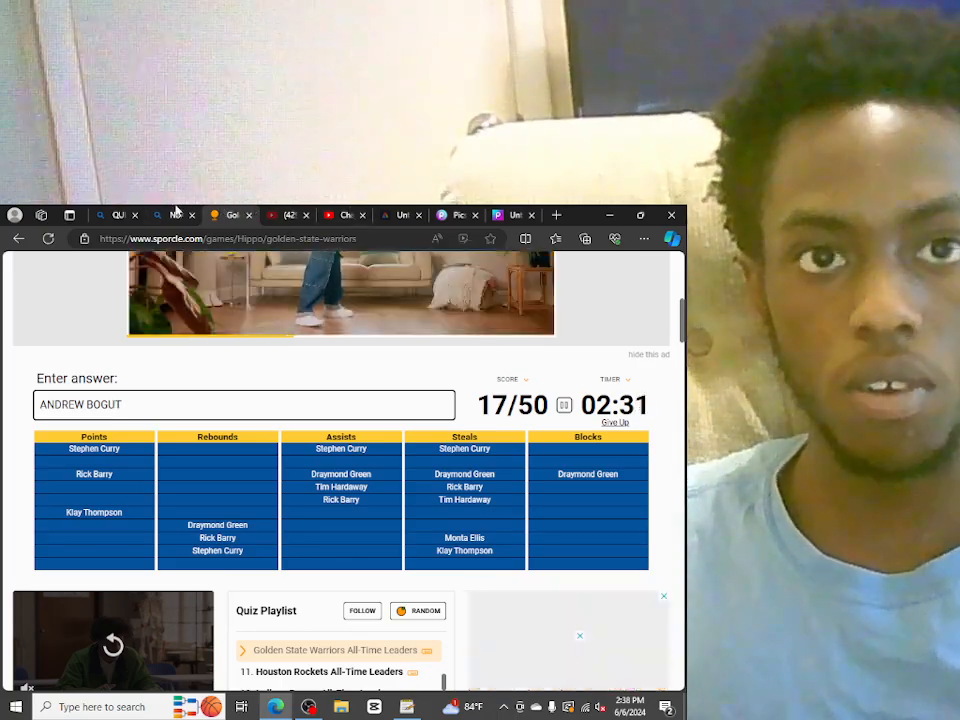
left_click(176, 216)
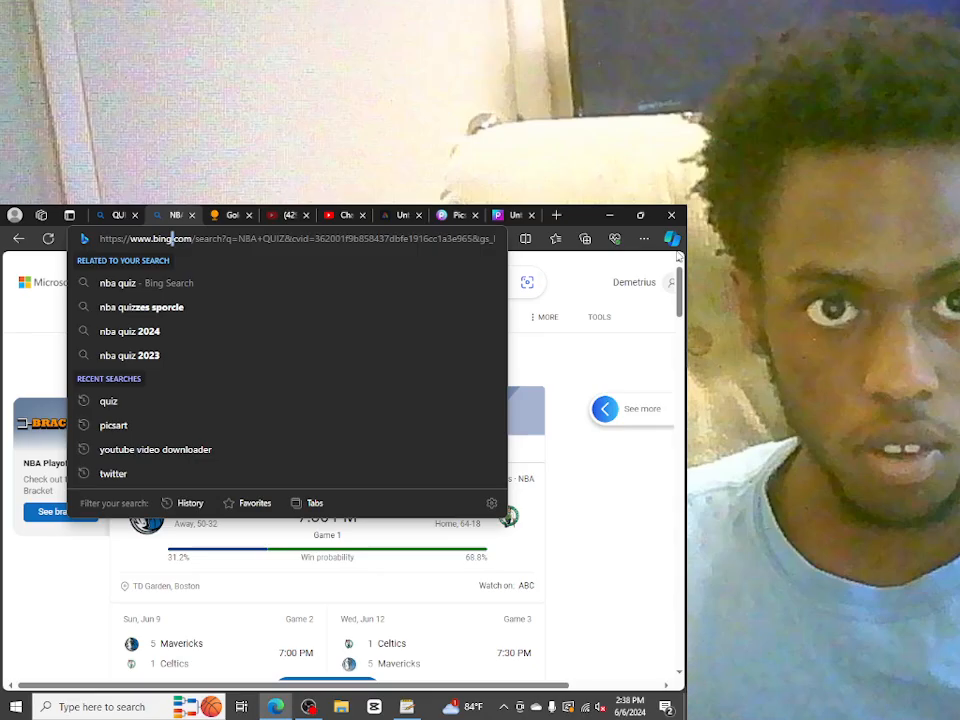
mouse_move(636, 510)
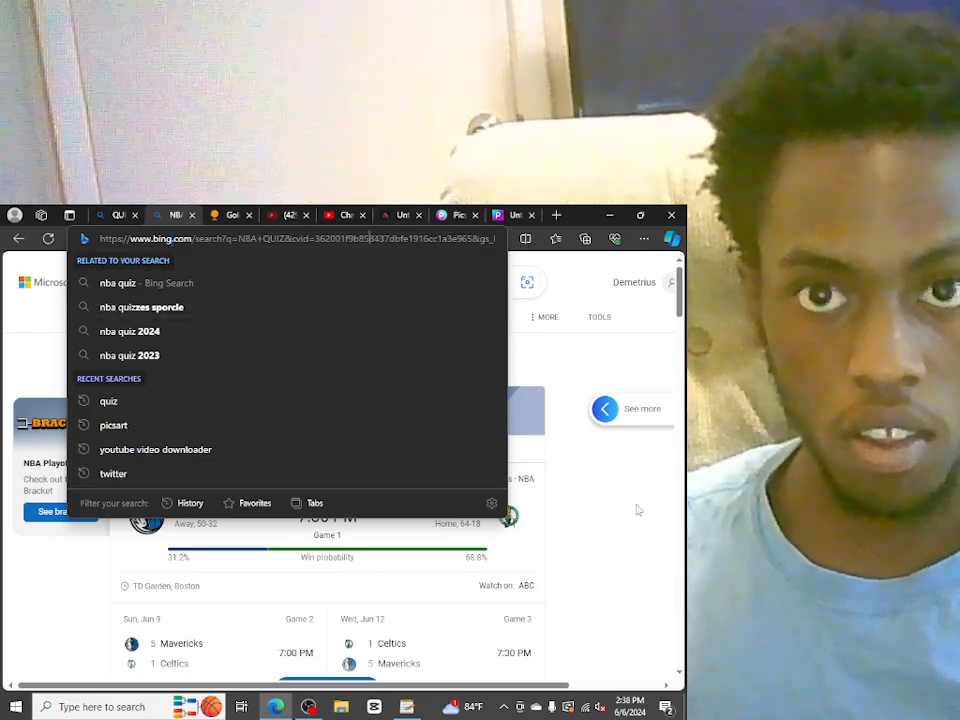
Step: Close the Copilot pane and search Bing for DAVID FROM THE GOLDEN STATE WARRIORS
left_click(672, 238)
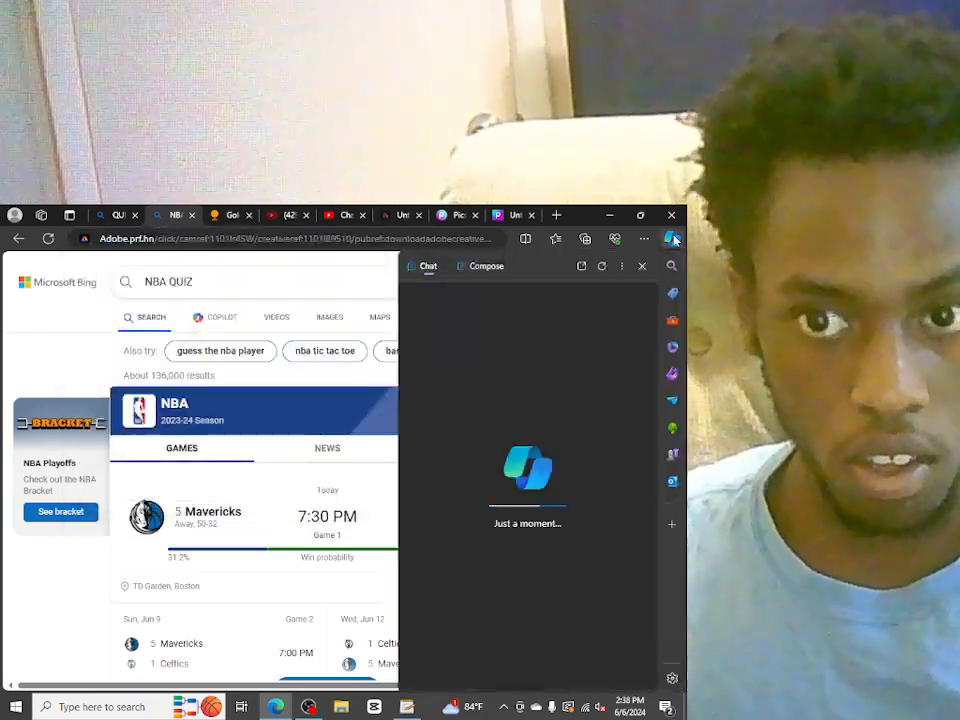
left_click(642, 264)
type("ANDREW")
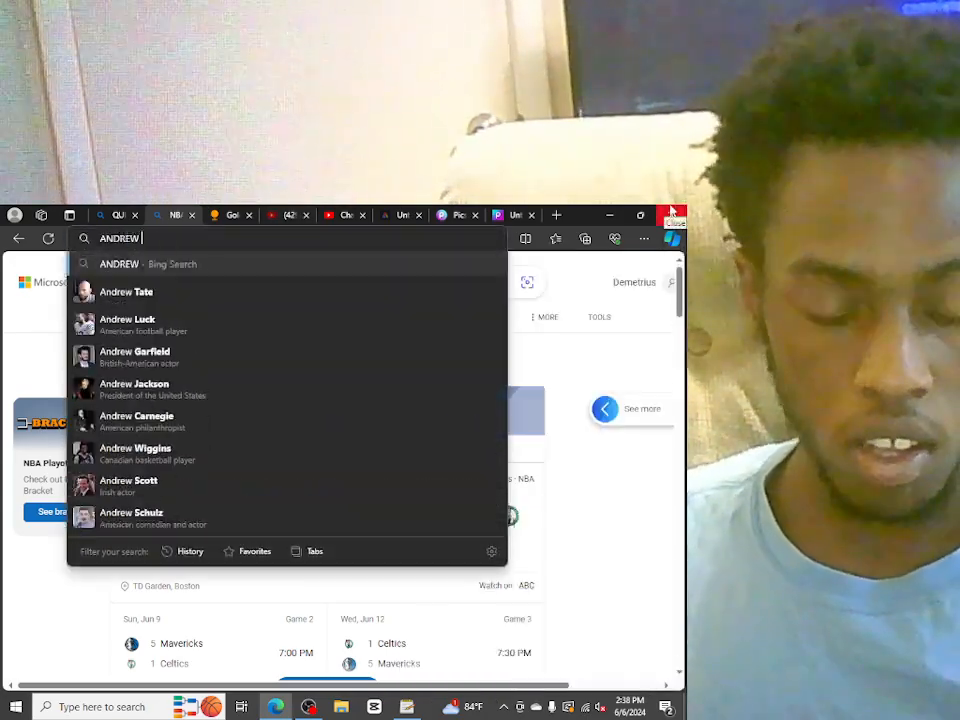
type("B")
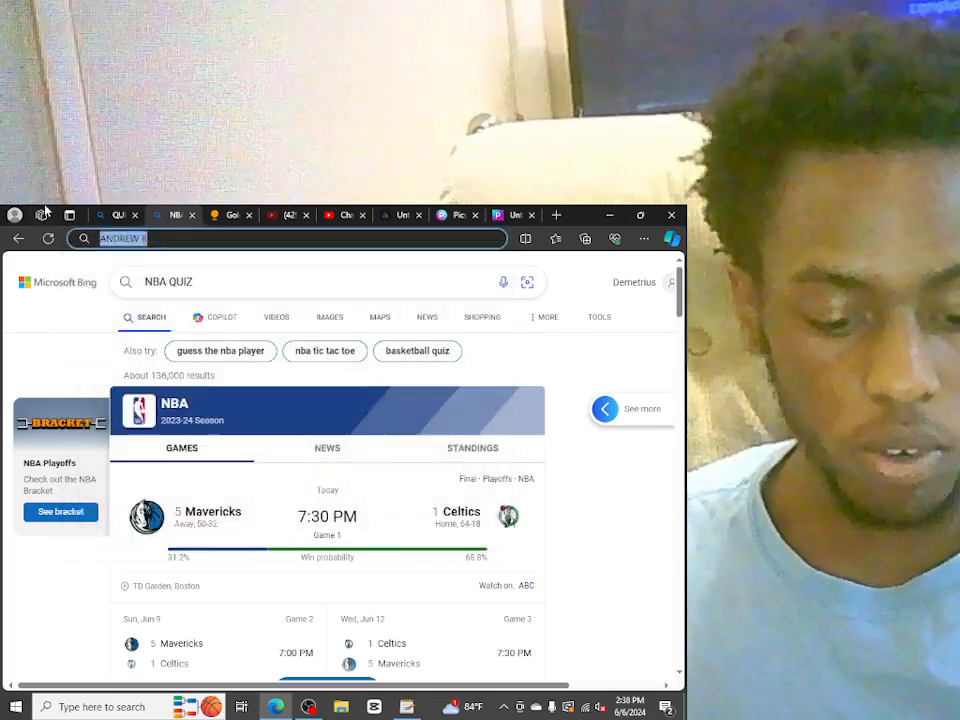
type("DAVID")
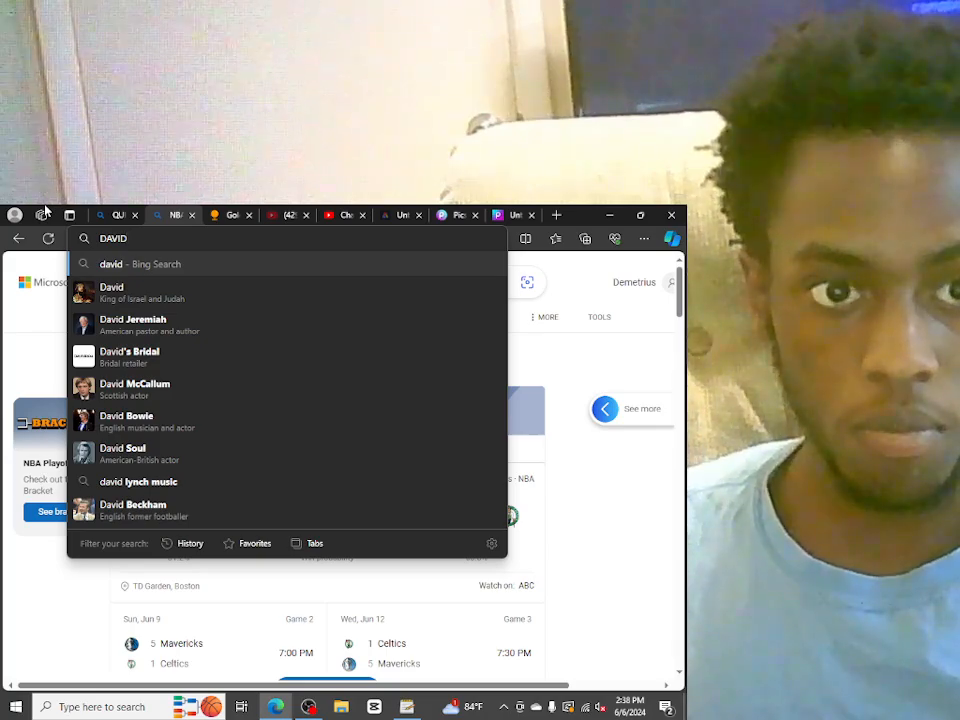
type("\" \"")
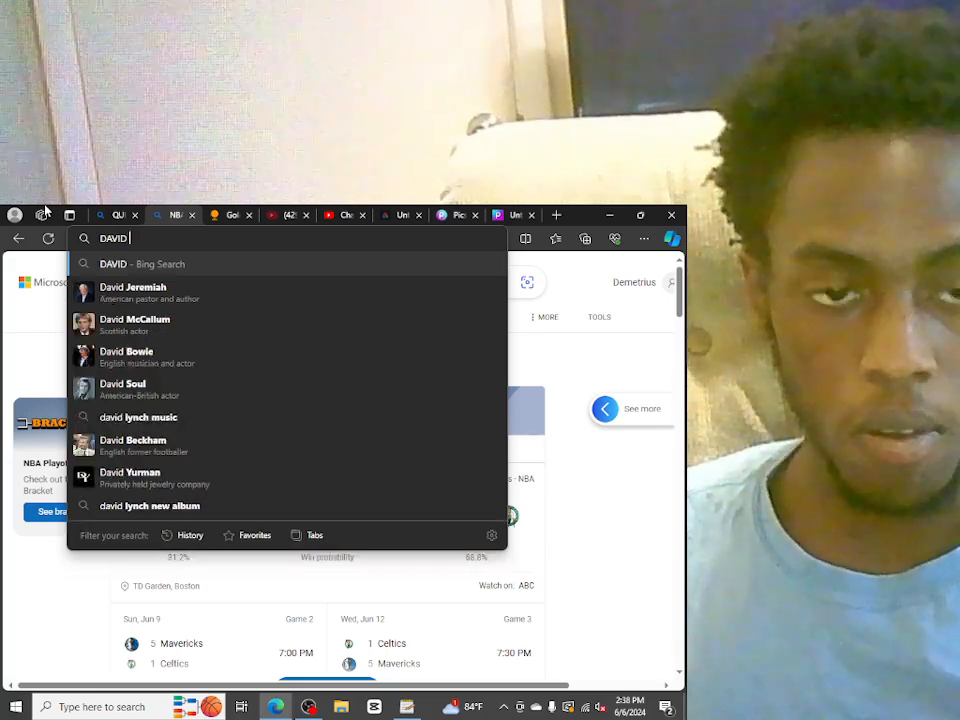
type("FROM+THE+GOLDEN+STATE+WARRIOR...")
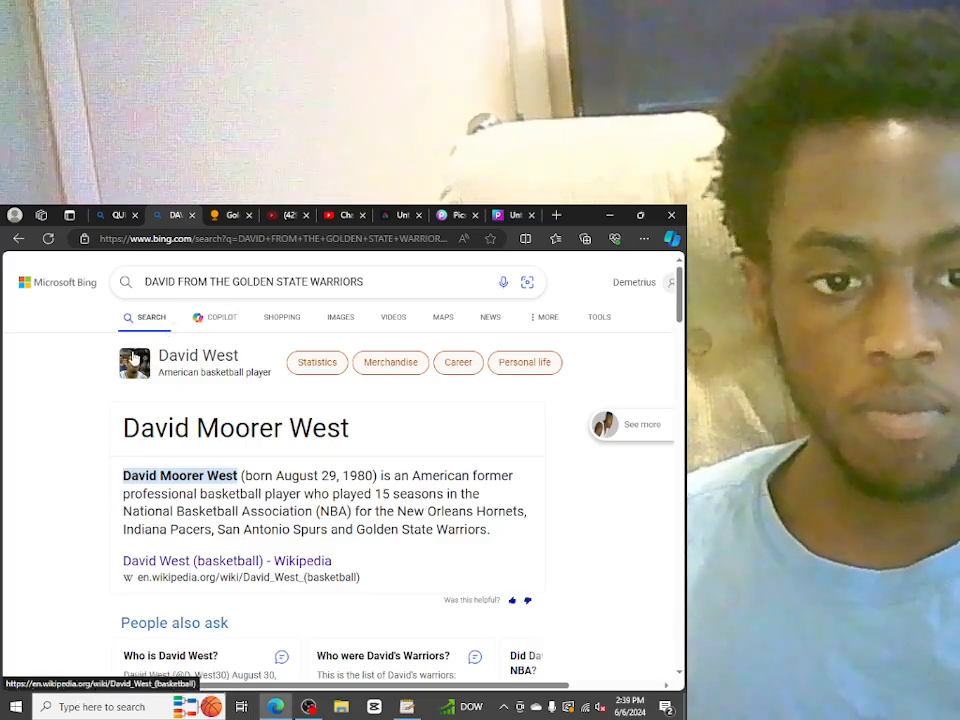
Step: View Bing image results for the David search, then return to the Sporcle quiz tab
left_click(340, 316)
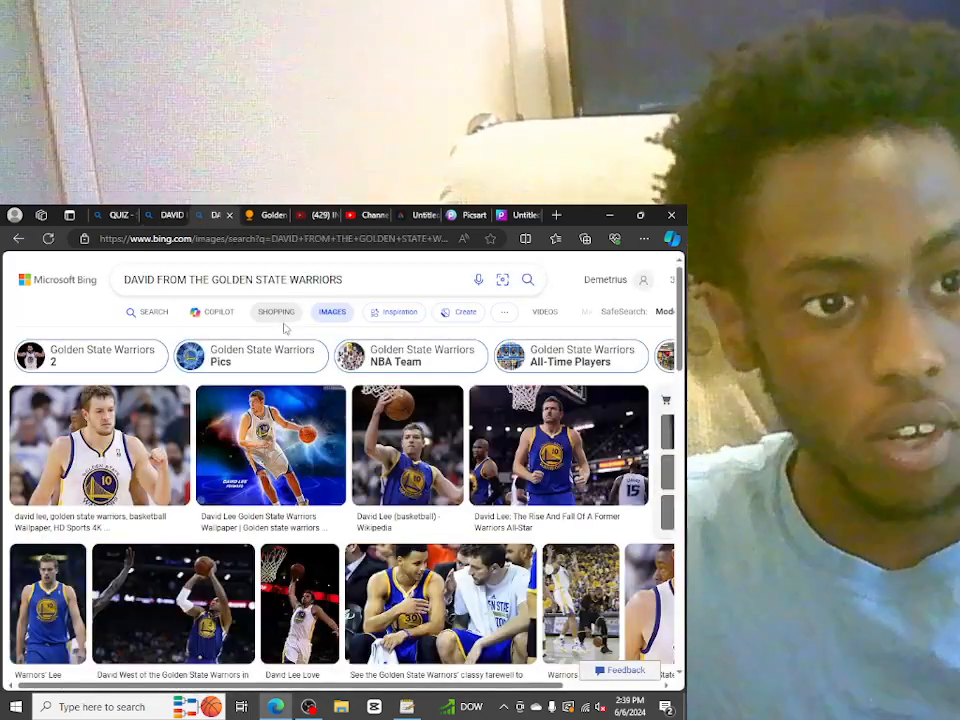
left_click(314, 214)
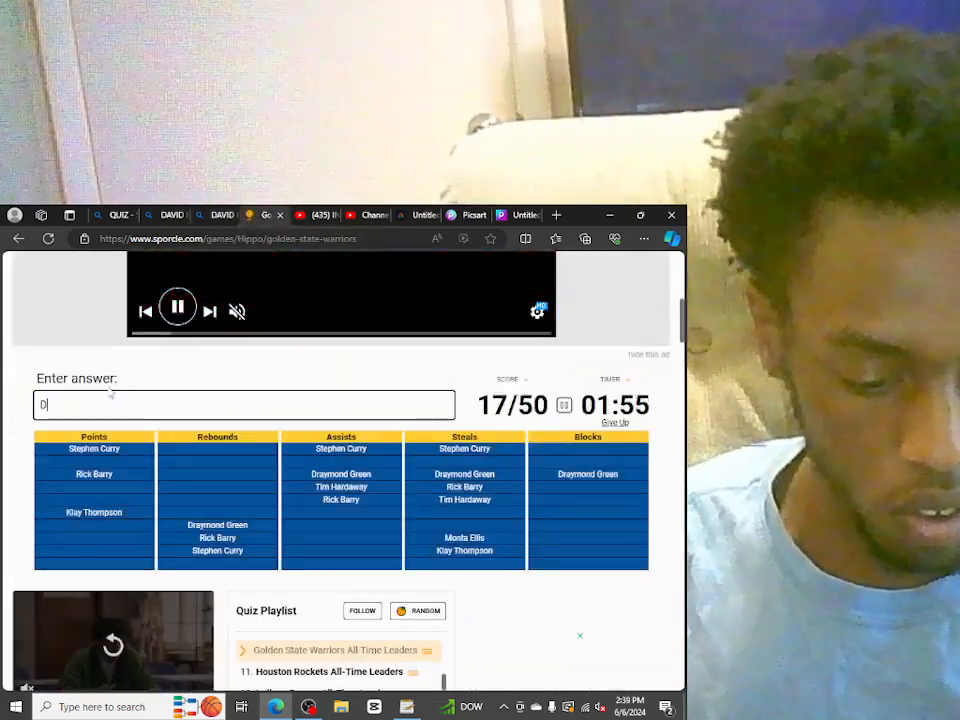
Step: Guess DAVID LEE, then enter PAUL ARIZIN, accepted in Points and Rebounds for 19/50
type("AVID LEE")
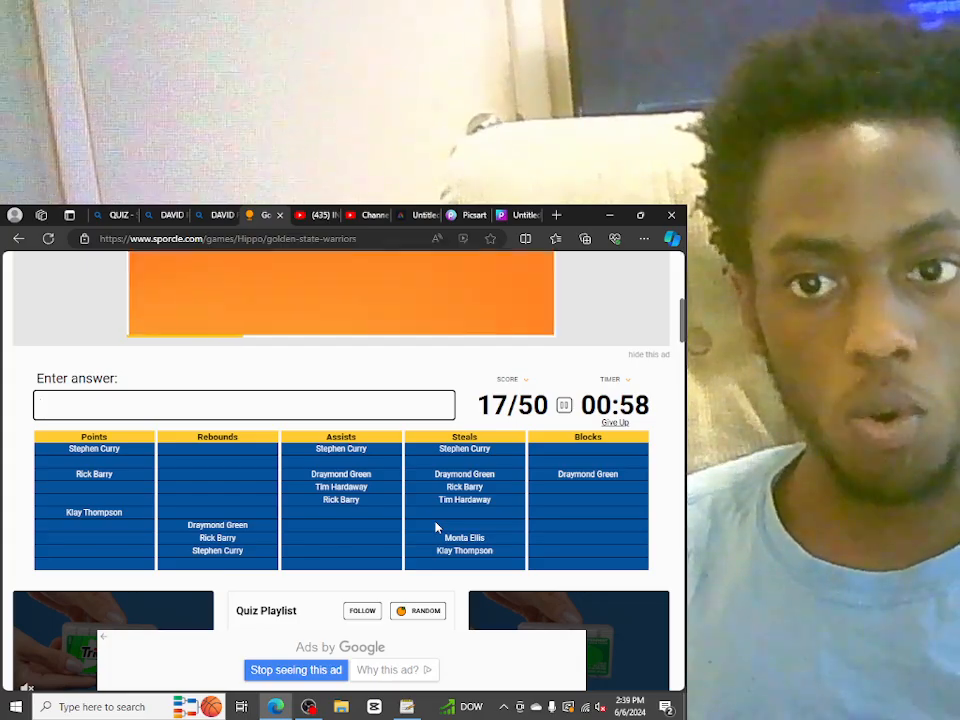
type("PAUL")
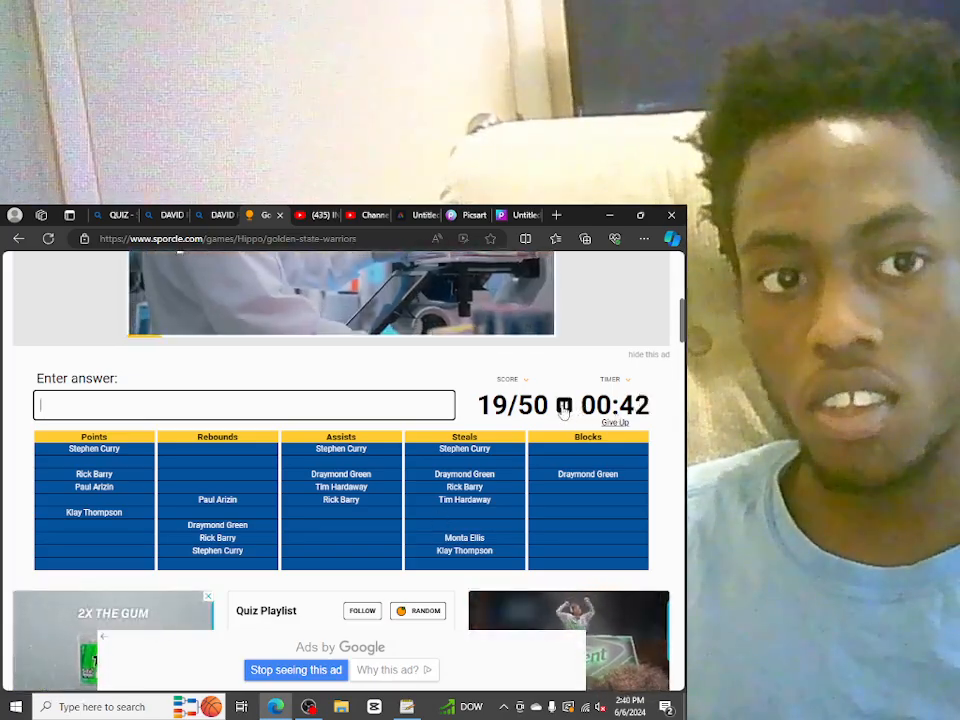
left_click(610, 380)
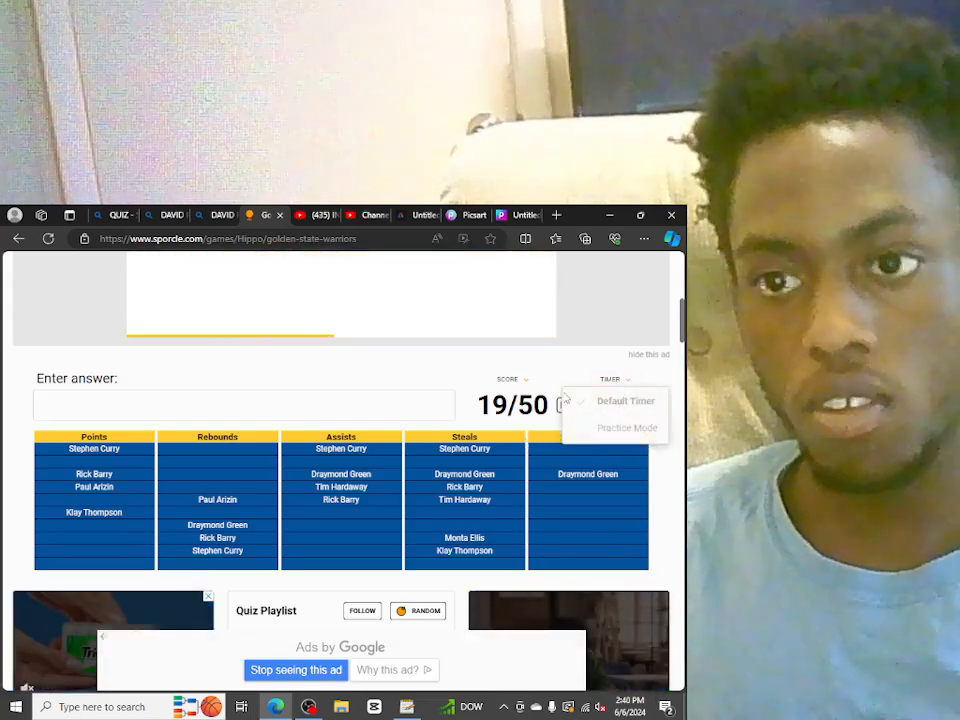
left_click(626, 400)
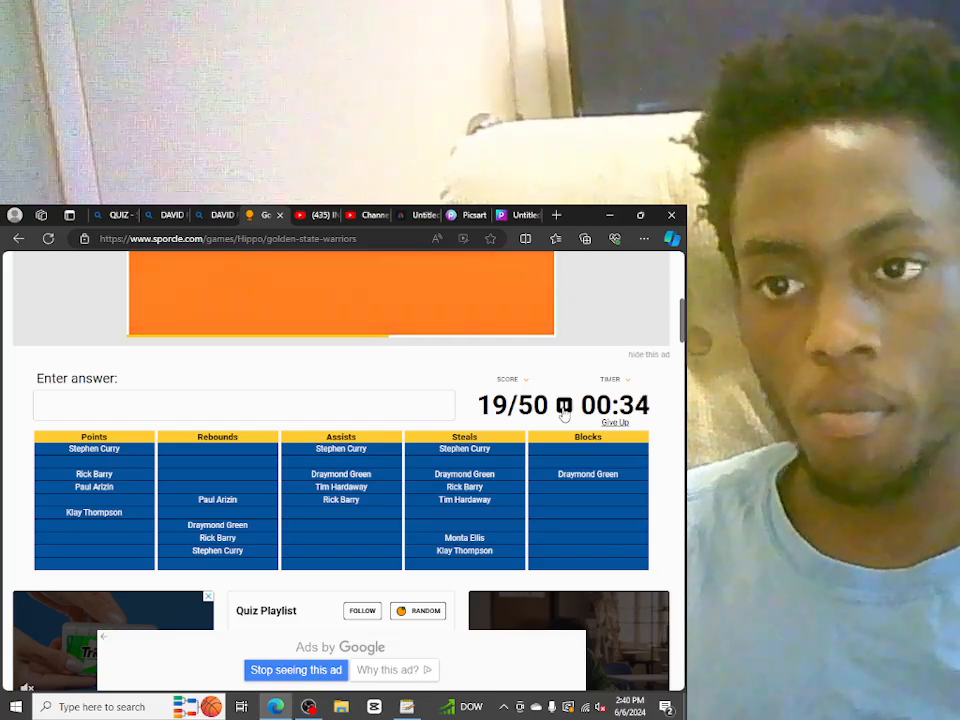
left_click(564, 404)
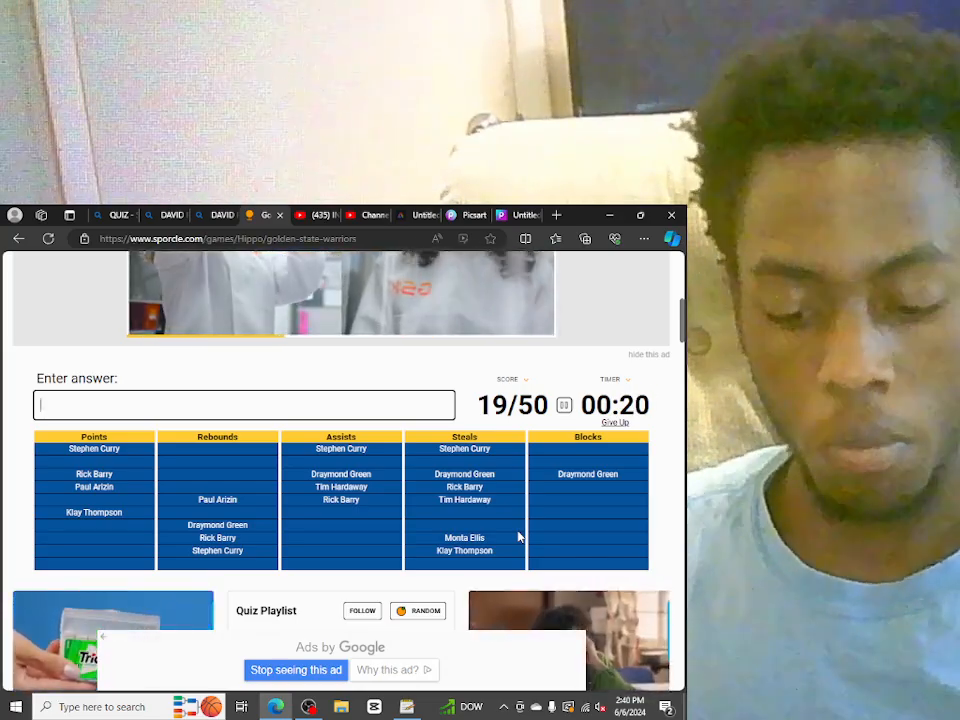
Step: Guess JORDAN POOLE, let time expire at 19/50 and scroll to the revealed answer grid
type("POOL")
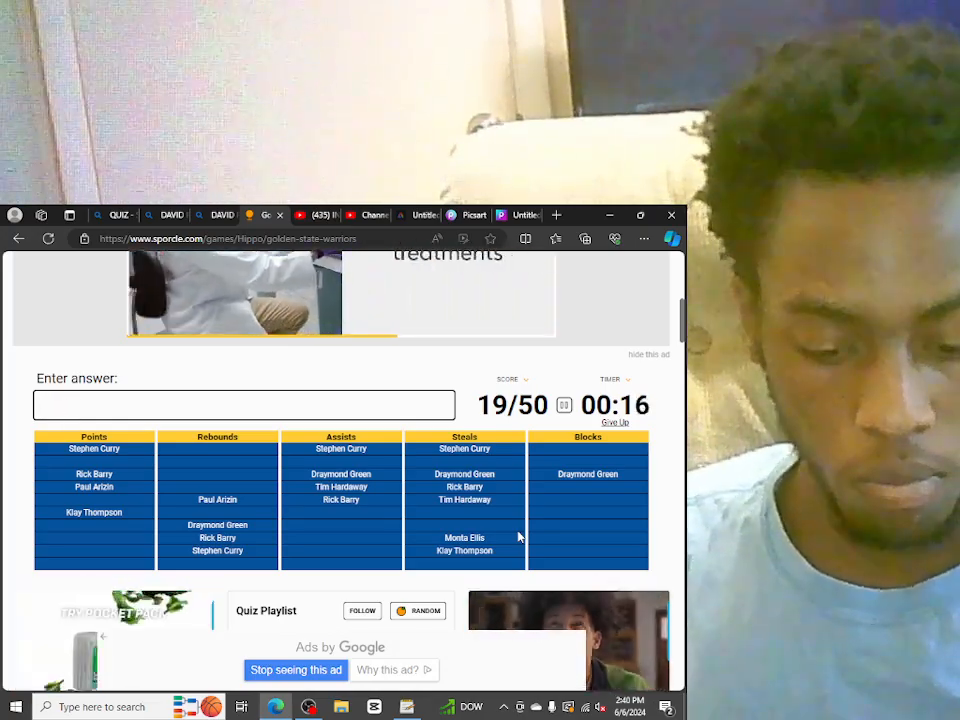
type("JORDAN")
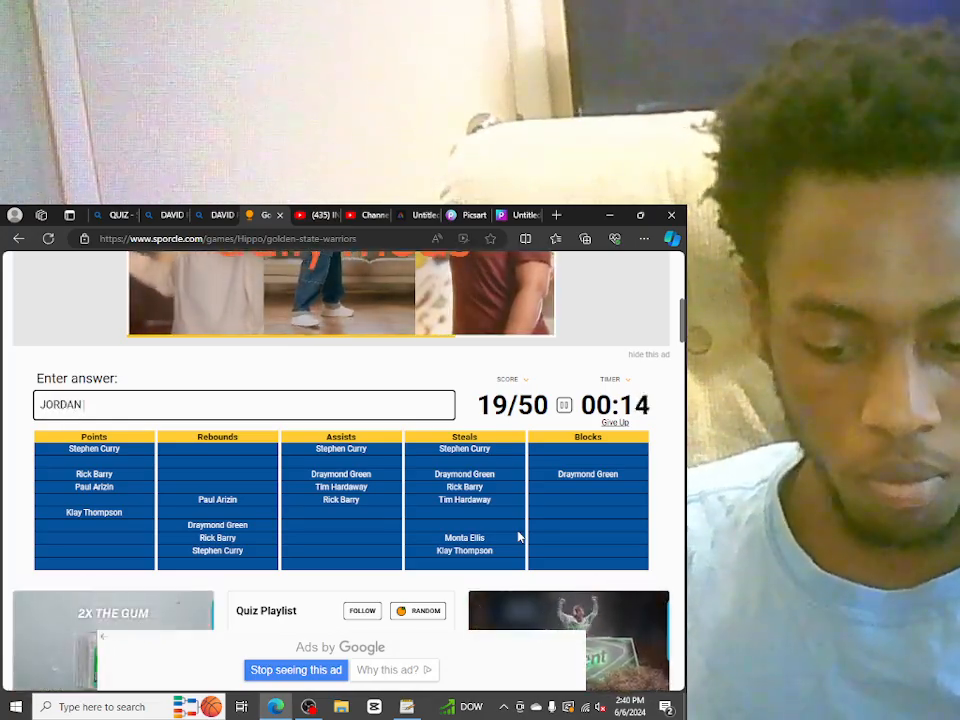
type("POOL")
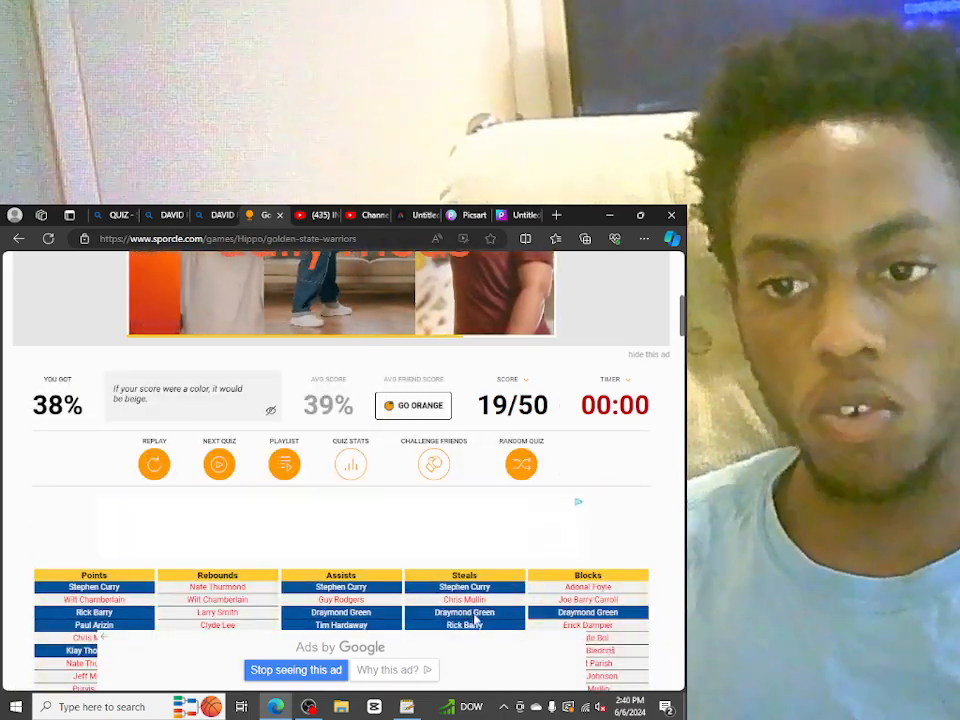
scroll("down", 3)
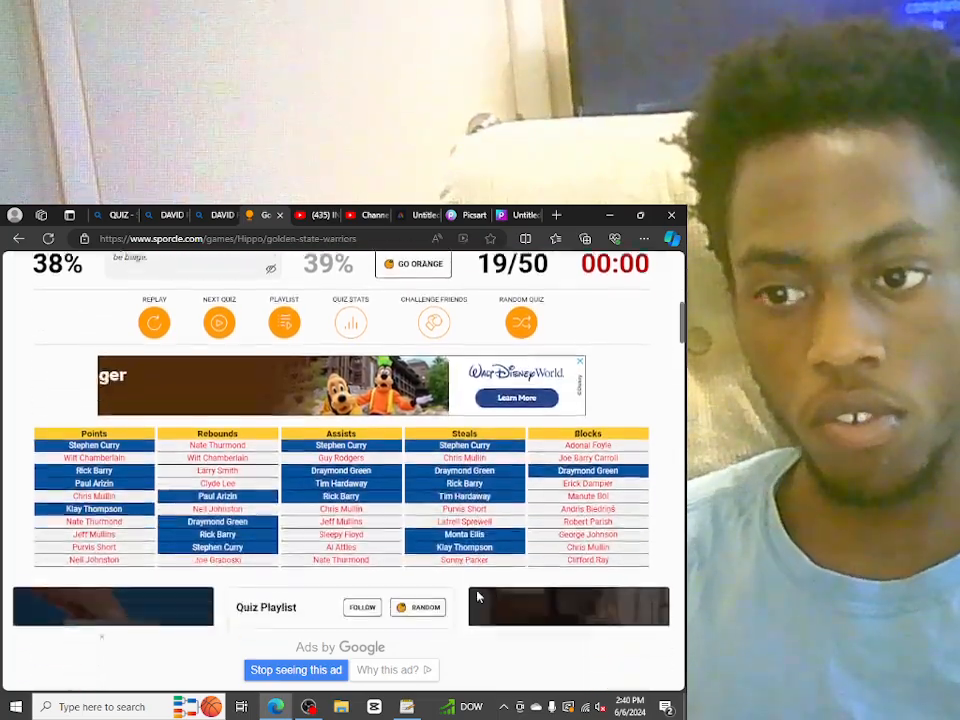